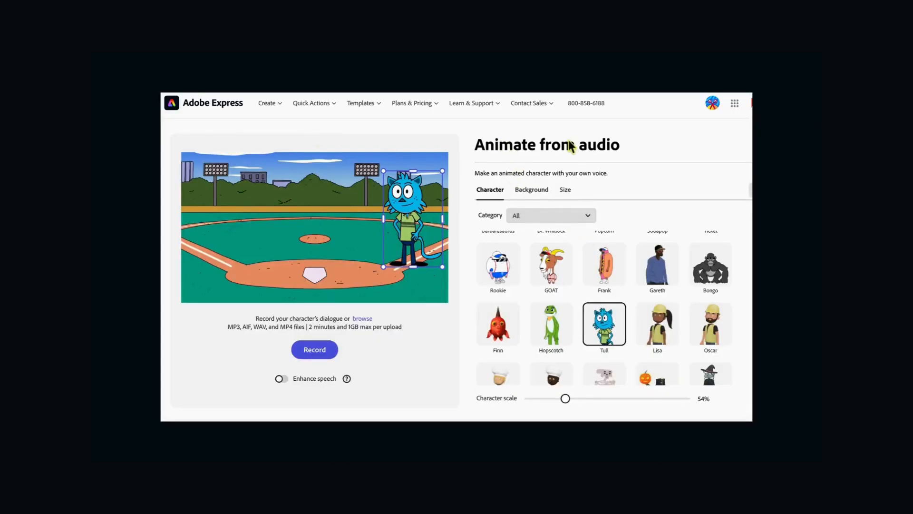
Preview the Hopscotch character enlarged on the canvas, then start Adobe Express for free.
{"action": "left_click", "coordinate": [551, 324]}
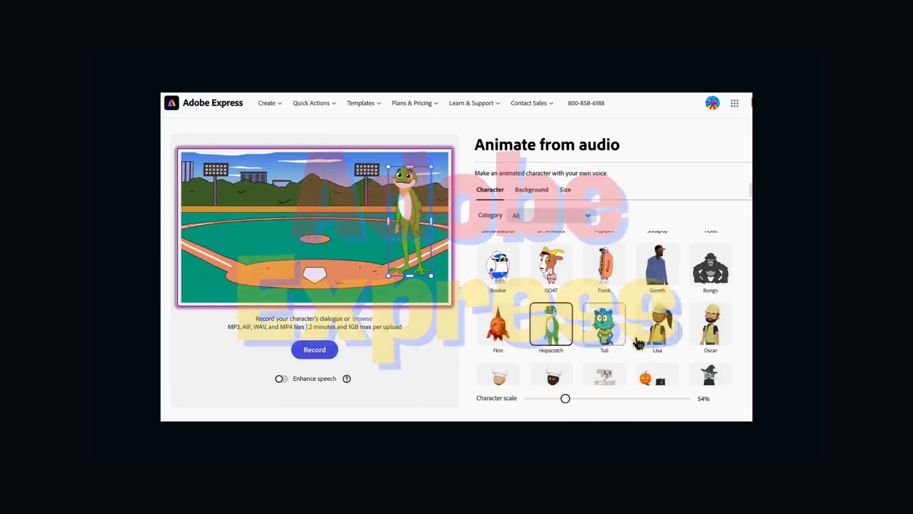
{"action": "left_click_drag", "start_coordinate": [565, 399], "coordinate": [584, 399]}
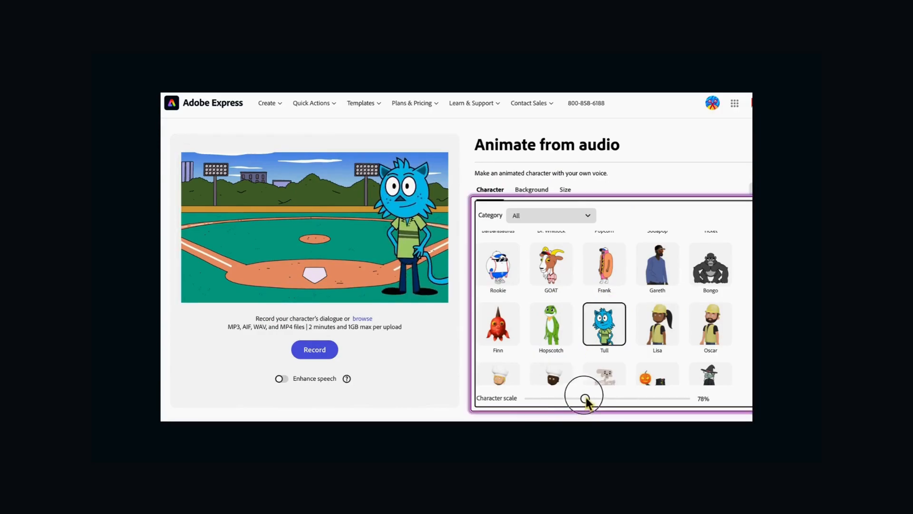
{"action": "left_click", "coordinate": [551, 262]}
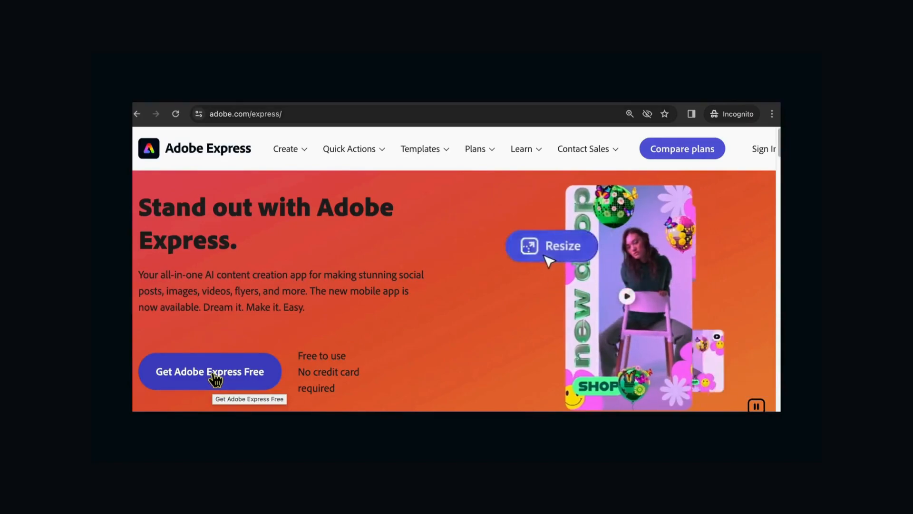
{"action": "left_click", "coordinate": [209, 372]}
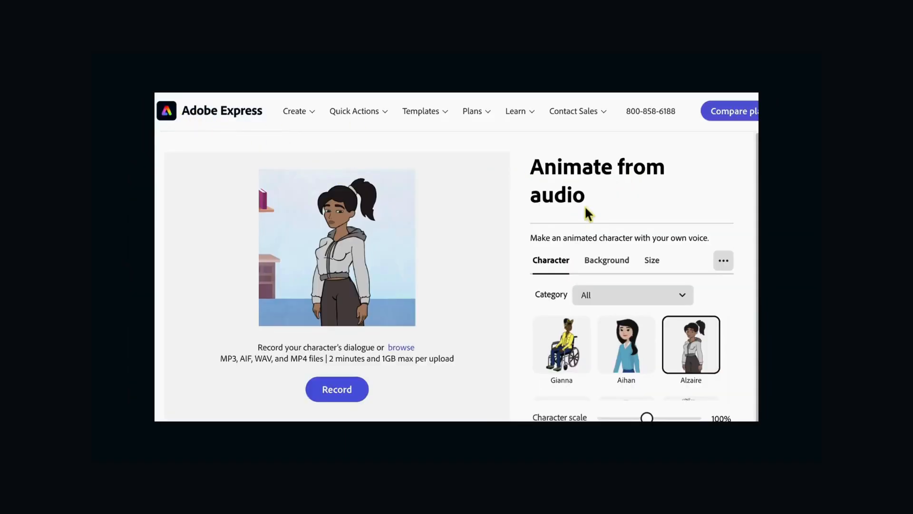
Choose the carrot character in place of the ponytailed woman.
{"action": "left_click", "coordinate": [606, 260]}
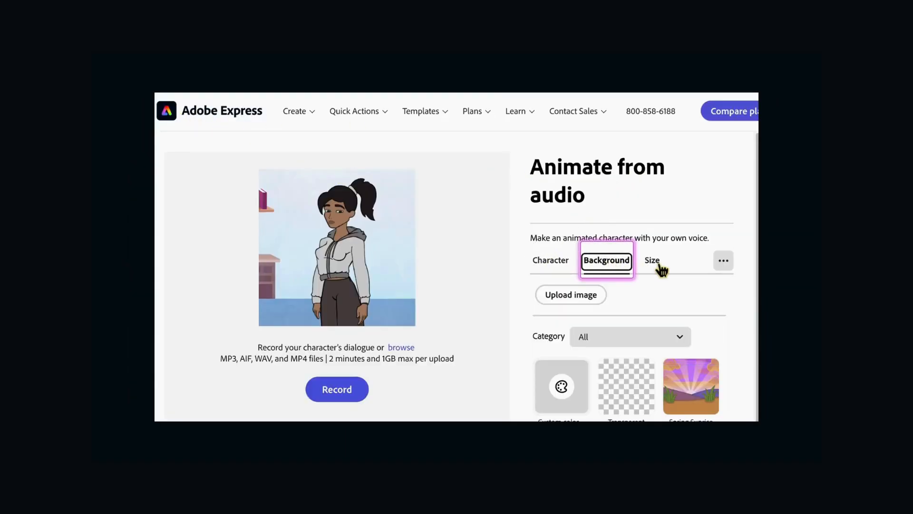
{"action": "left_click", "coordinate": [551, 260]}
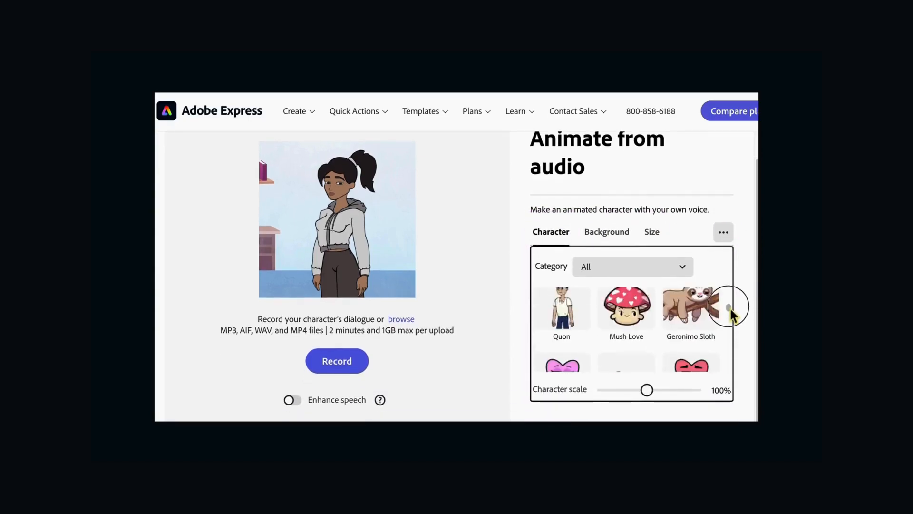
{"action": "left_click", "coordinate": [606, 231]}
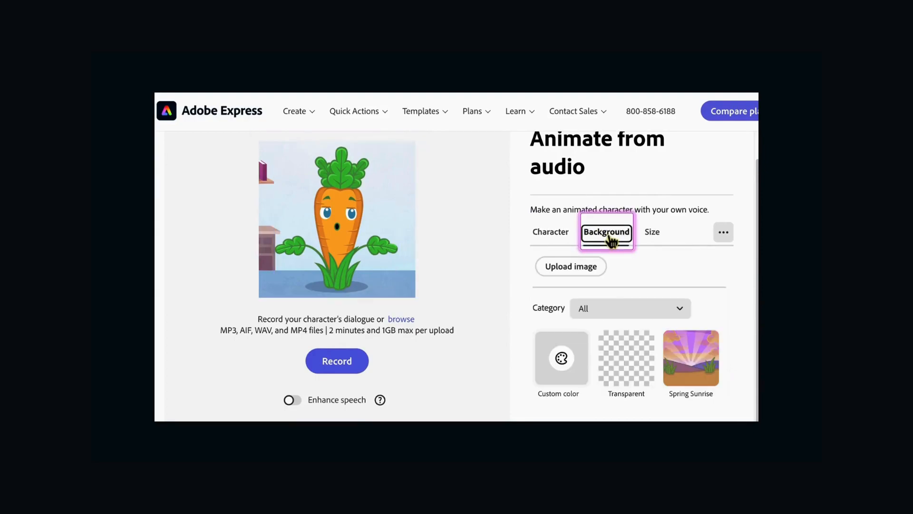
{"action": "left_click", "coordinate": [561, 358]}
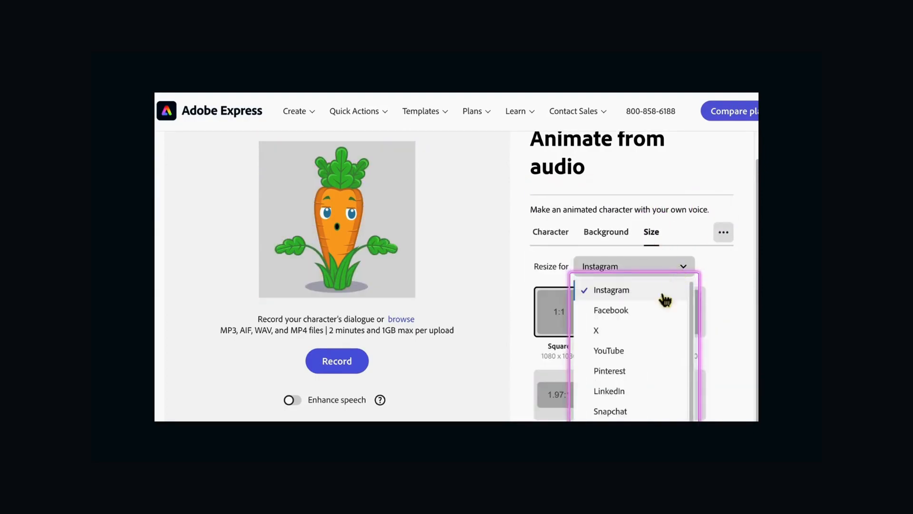
Try YouTube, TikTok and Instagram sizes, then choose Custom dimensions and edit the height.
{"action": "left_click", "coordinate": [608, 350]}
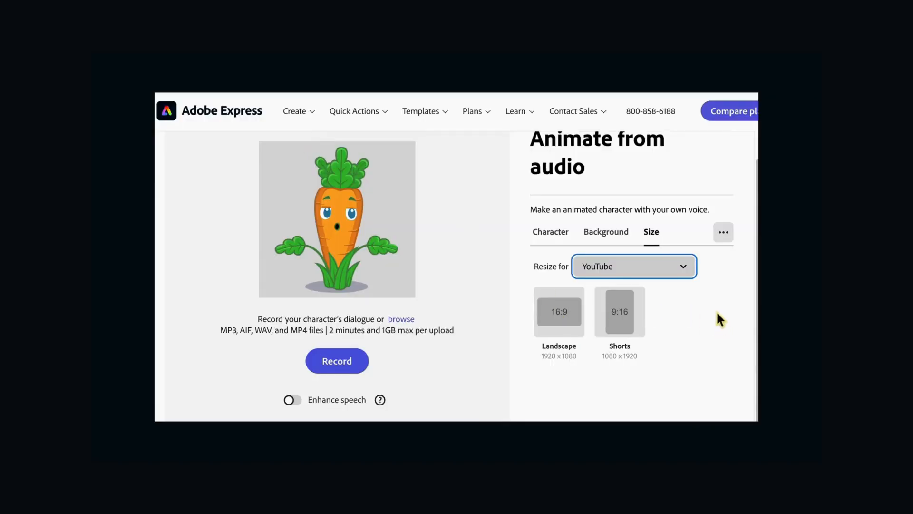
{"action": "left_click", "coordinate": [634, 266]}
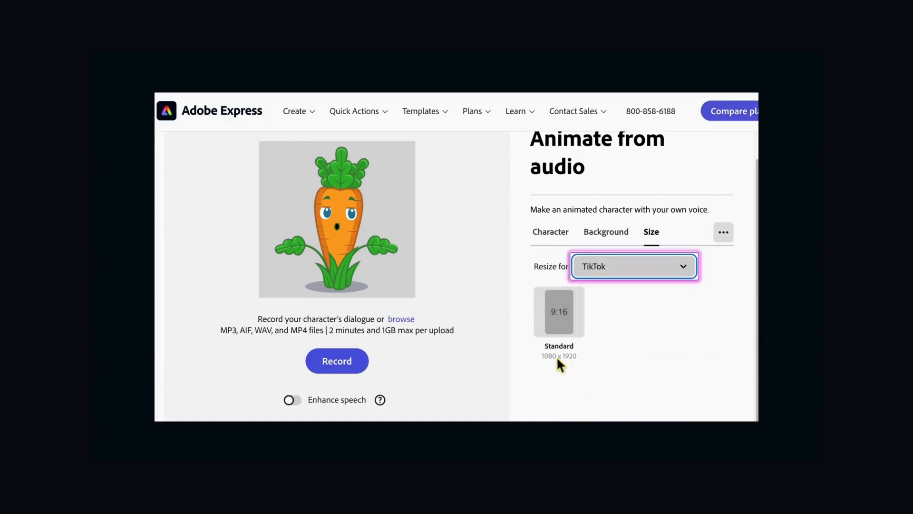
{"action": "left_click", "coordinate": [633, 267]}
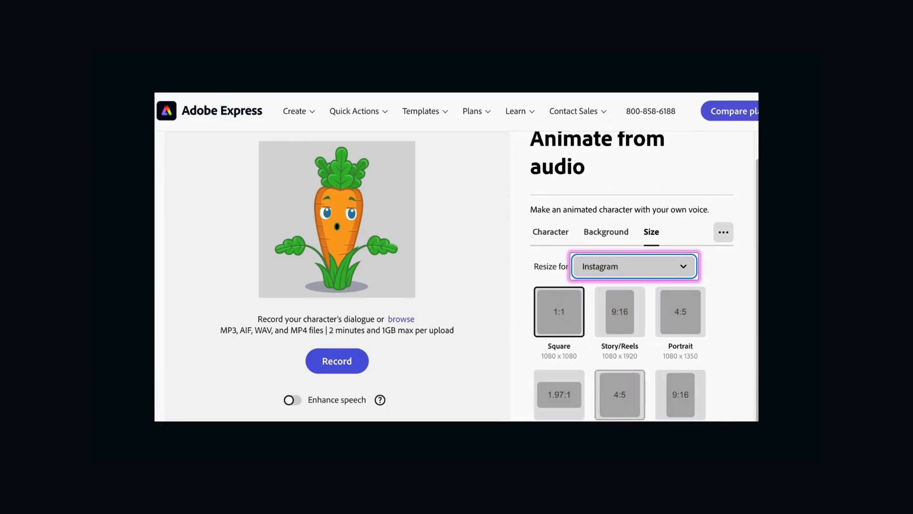
{"action": "left_click", "coordinate": [634, 266]}
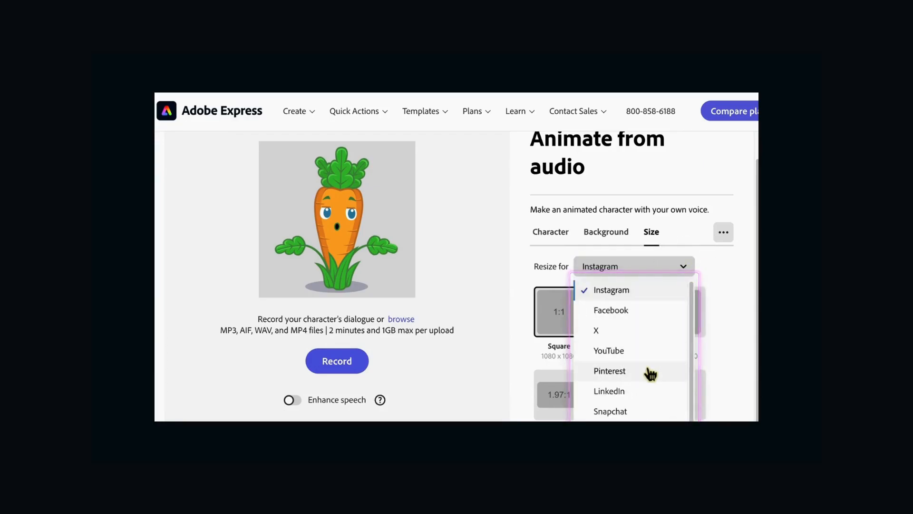
{"action": "left_click", "coordinate": [609, 350]}
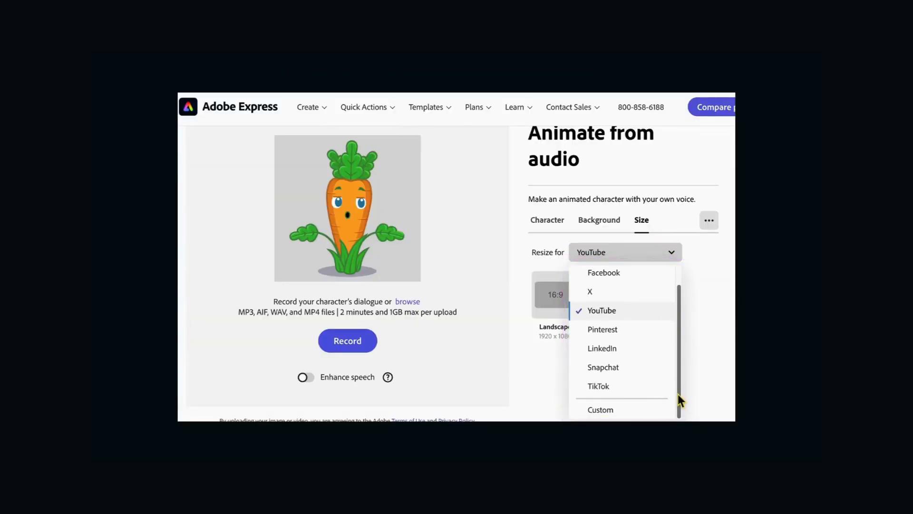
{"action": "left_click", "coordinate": [601, 409]}
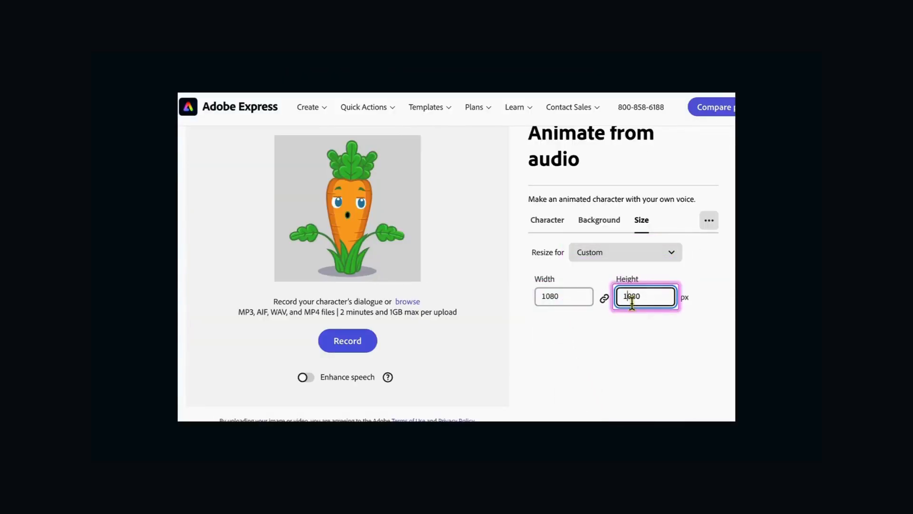
{"action": "left_click", "coordinate": [624, 251]}
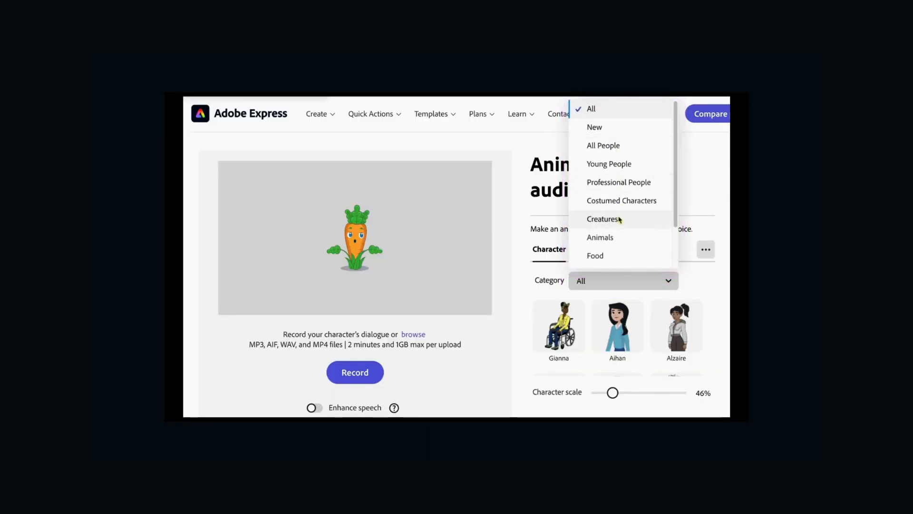
Scroll the settings panel down toward the character scale control.
{"action": "scroll", "scroll_direction": "down", "scroll_amount": 3}
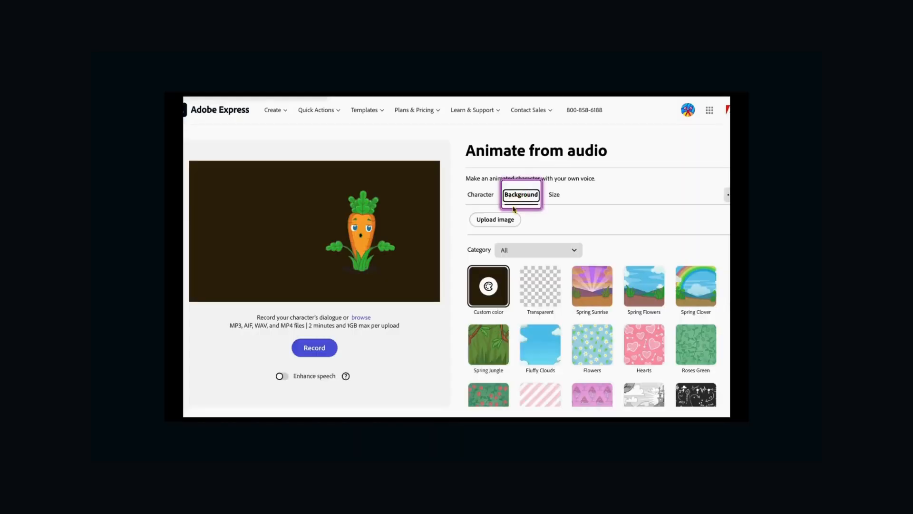
Try a tree-trunk wall background, then settle on the treehouse background behind the carrot.
{"action": "left_click", "coordinate": [701, 302]}
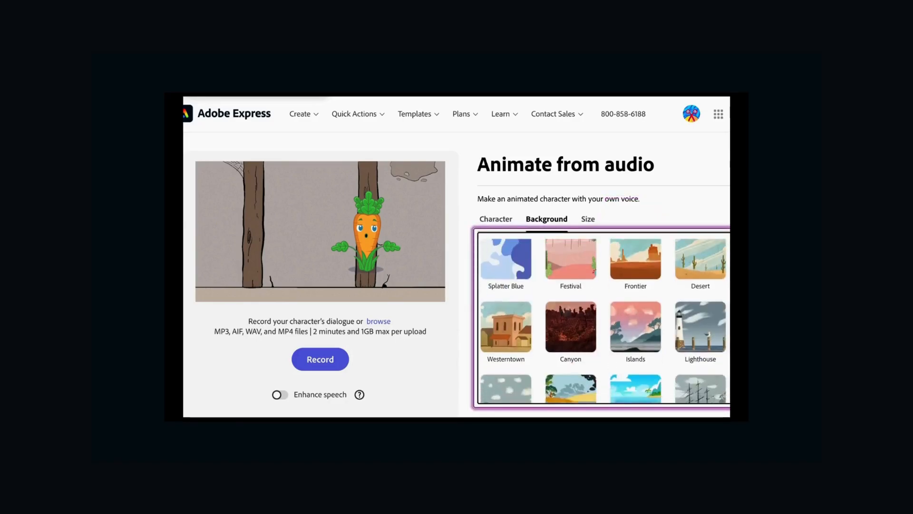
{"action": "left_click", "coordinate": [505, 244]}
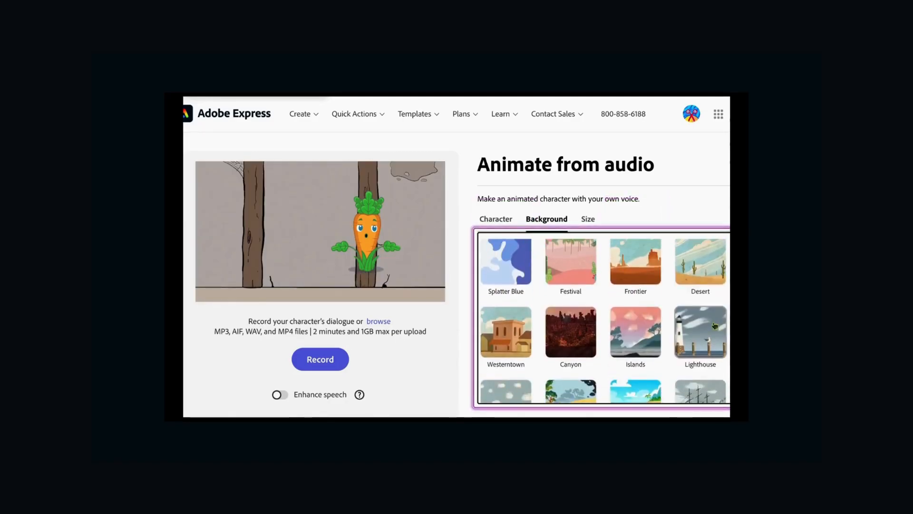
{"action": "left_click", "coordinate": [570, 364]}
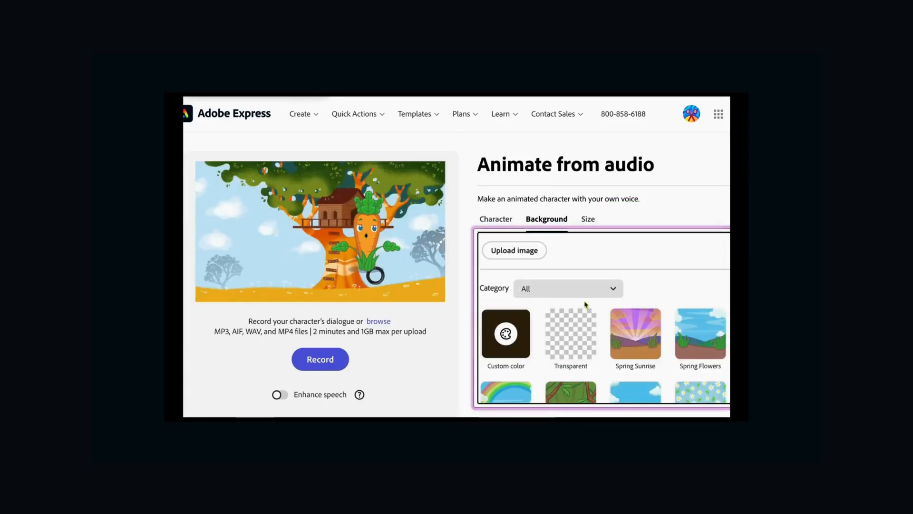
{"action": "left_click", "coordinate": [570, 302]}
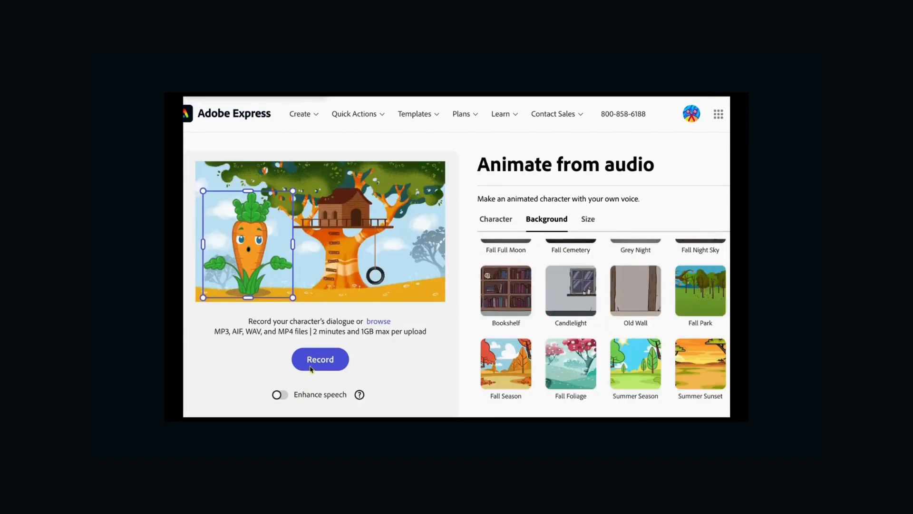
Turn on Enhance speech and record the carrot's dialogue.
{"action": "left_click", "coordinate": [279, 394]}
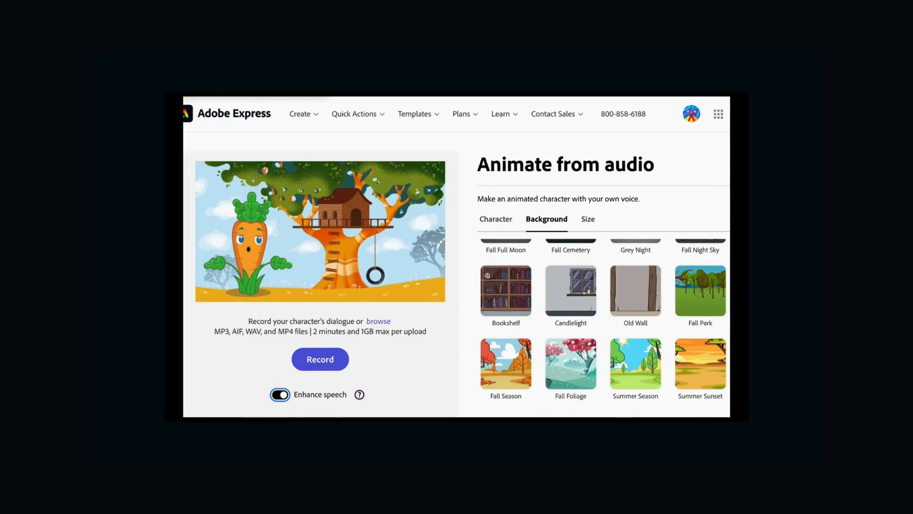
{"action": "left_click", "coordinate": [280, 394]}
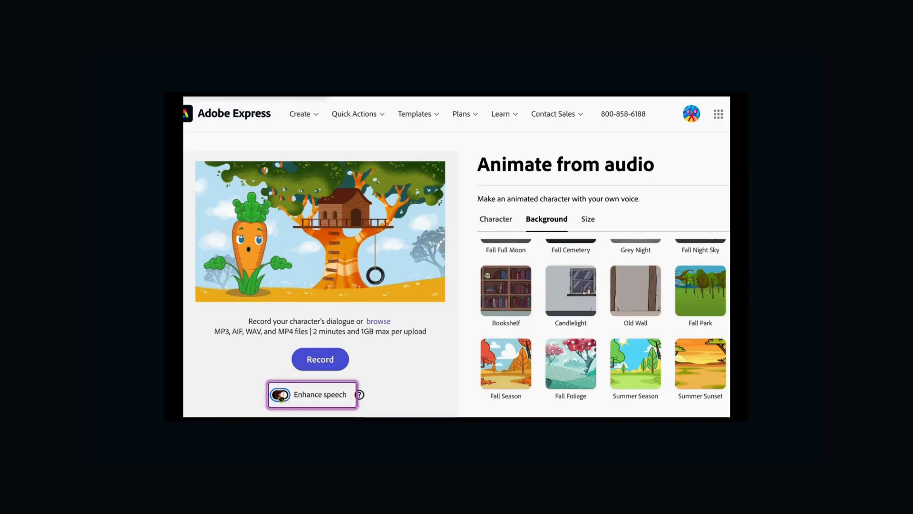
{"action": "left_click", "coordinate": [319, 358]}
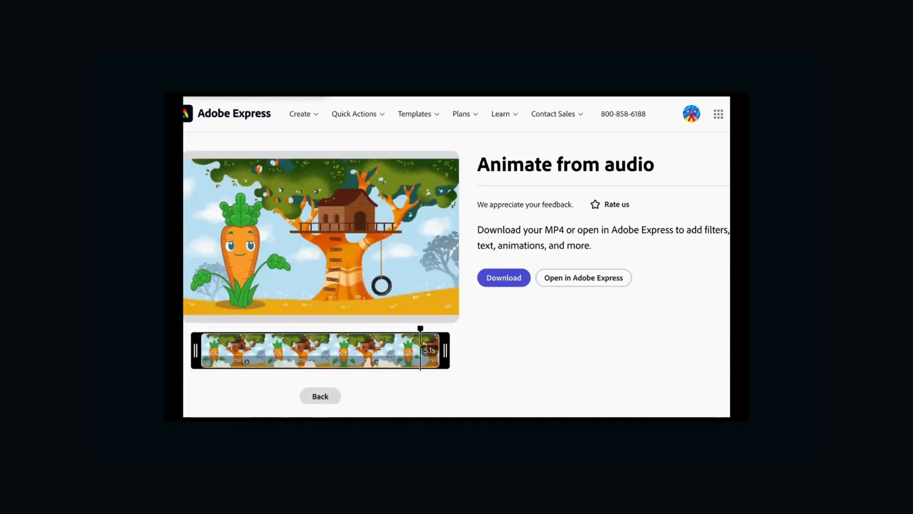
Scrub back through the recorded carrot animation on the timeline to review it.
{"action": "left_click_drag", "start_coordinate": [421, 349], "coordinate": [230, 349]}
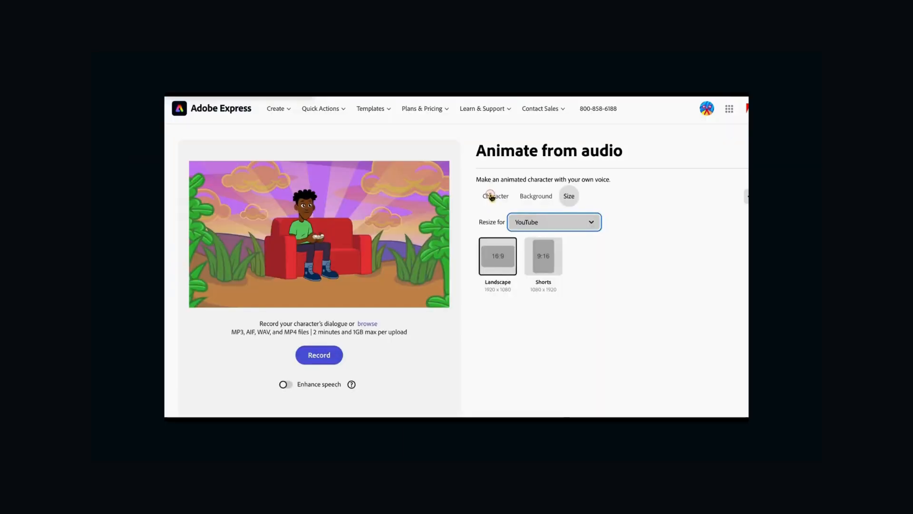
Keep the ponytailed woman and set the snowy winter mountain background behind her.
{"action": "left_click", "coordinate": [495, 196]}
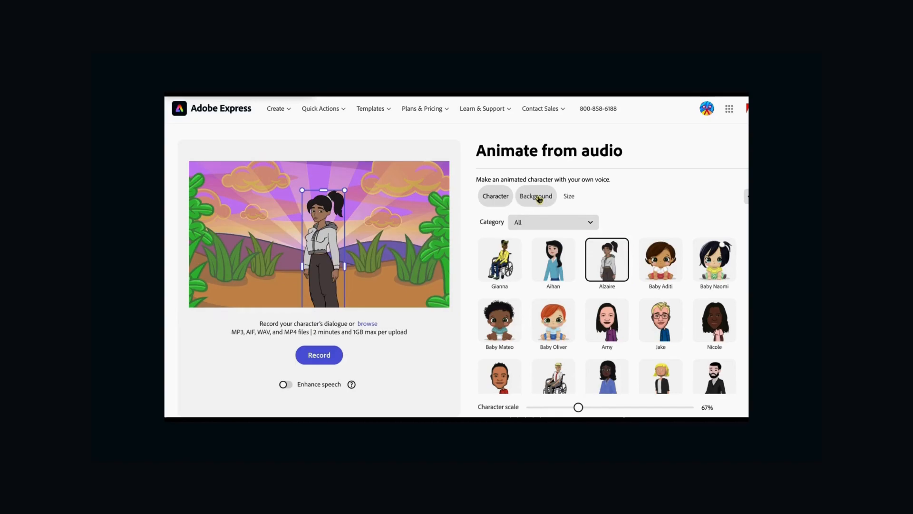
{"action": "left_click", "coordinate": [536, 196]}
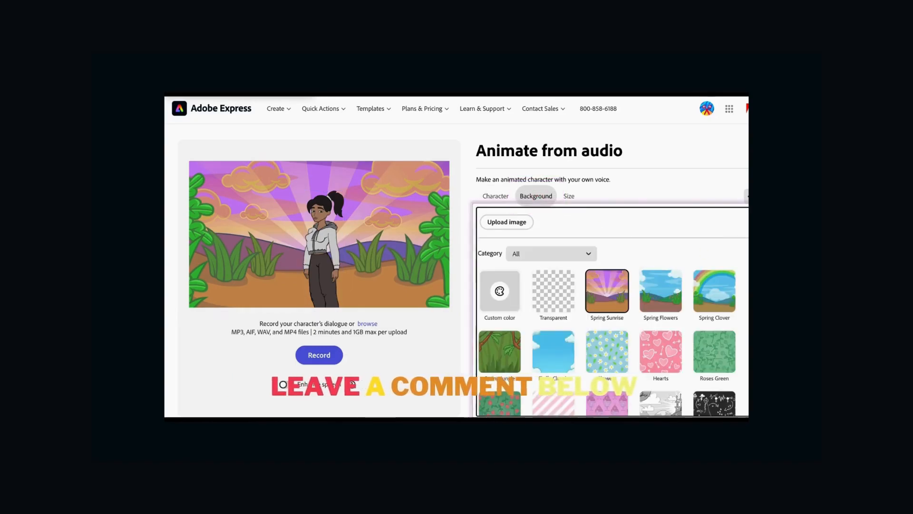
{"action": "left_click", "coordinate": [500, 319]}
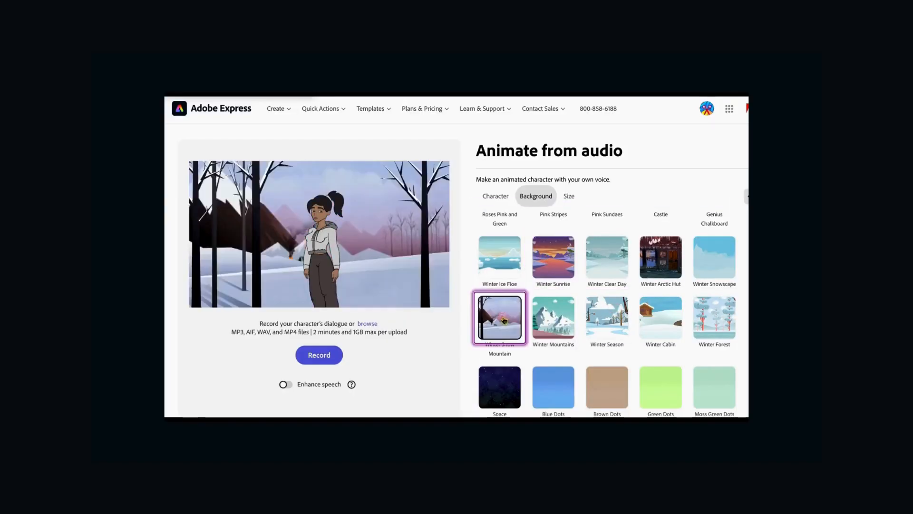